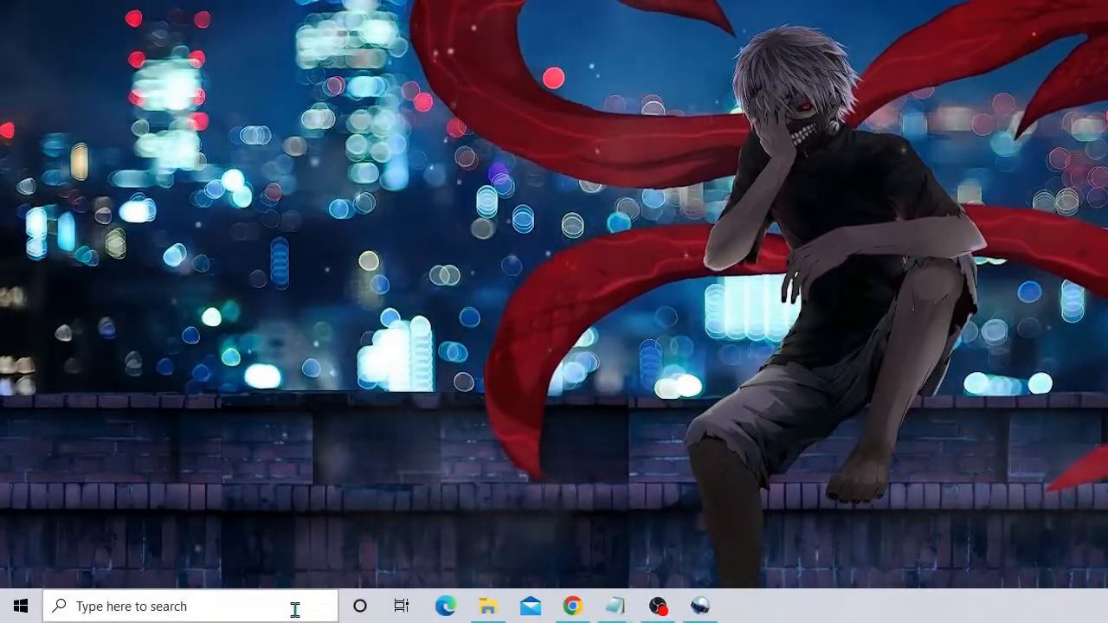
- Search 'feat' to reach Turn Windows features on or off
text(feat)
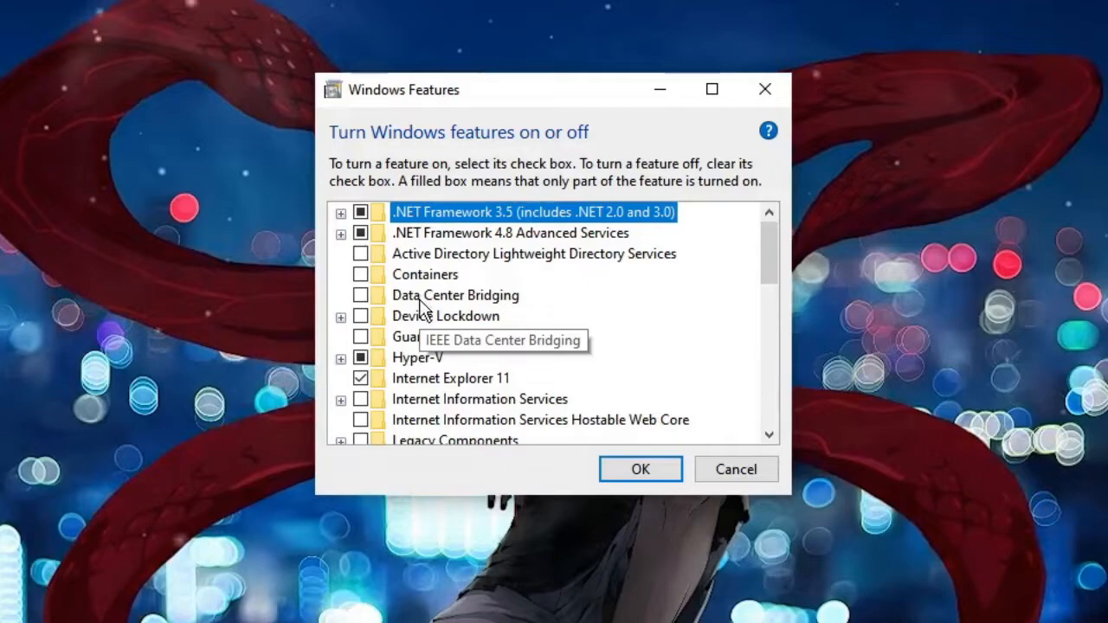
scroll(down, 3)
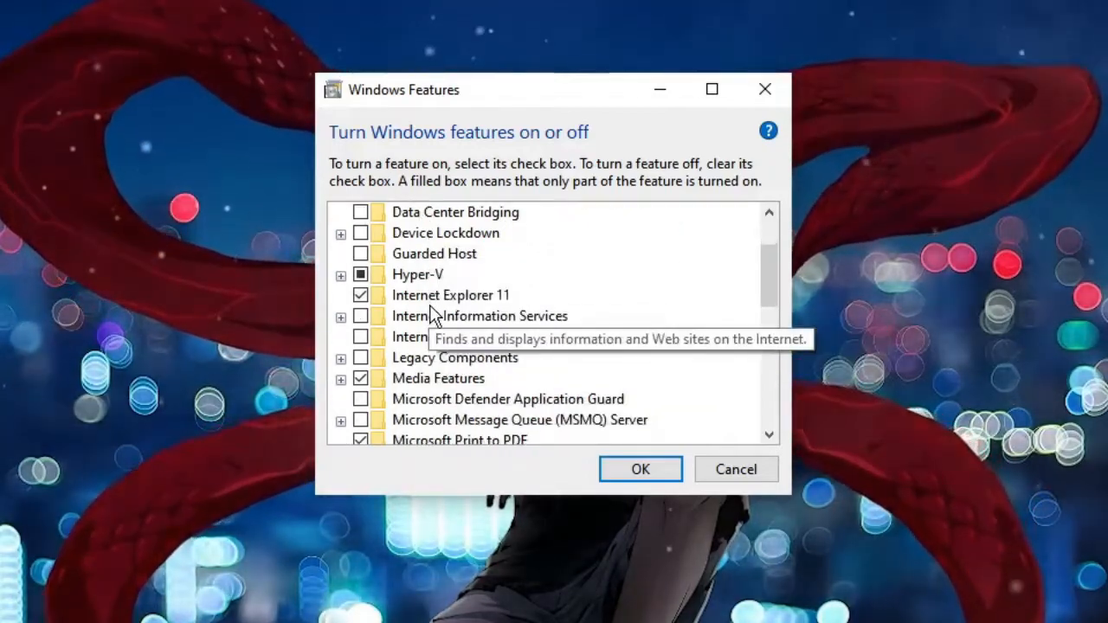
mouse_move(446, 322)
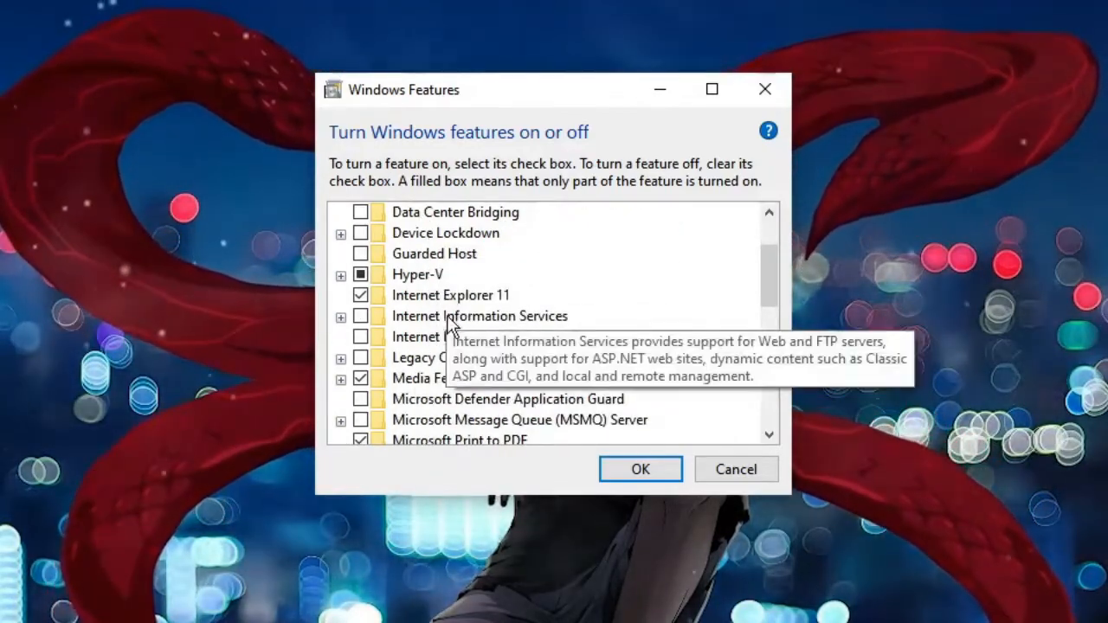
scroll(down, 3)
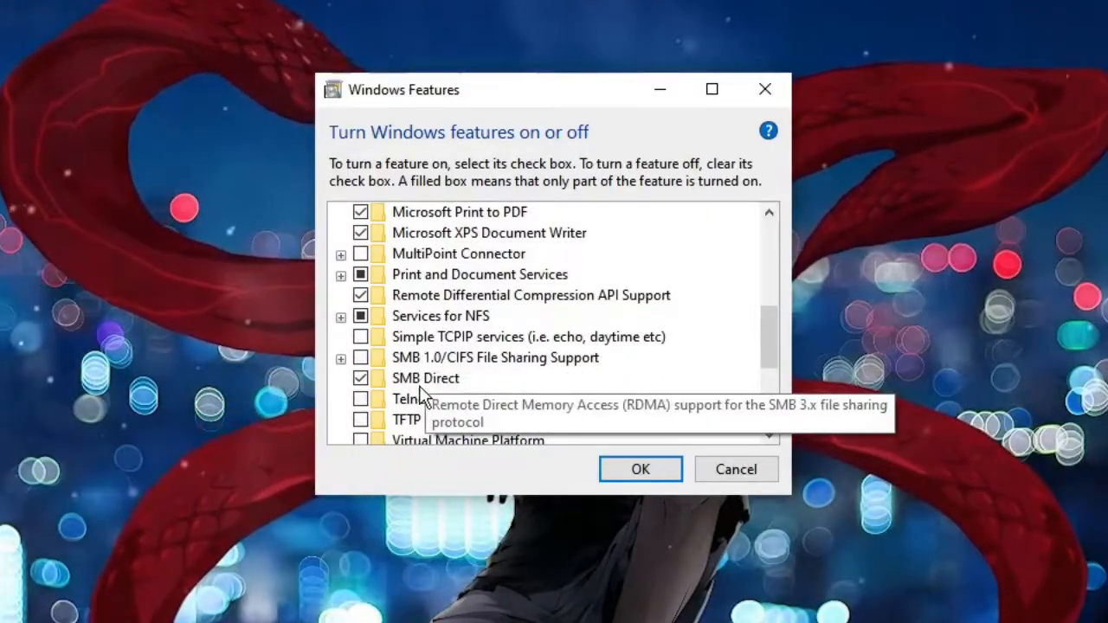
mouse_move(363, 405)
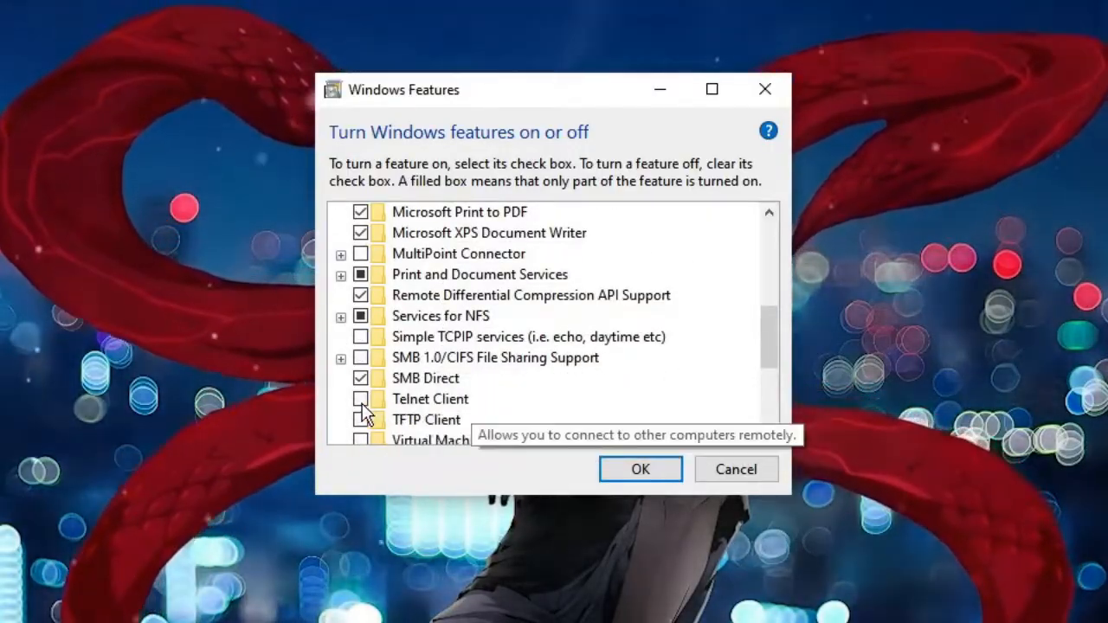
click(360, 398)
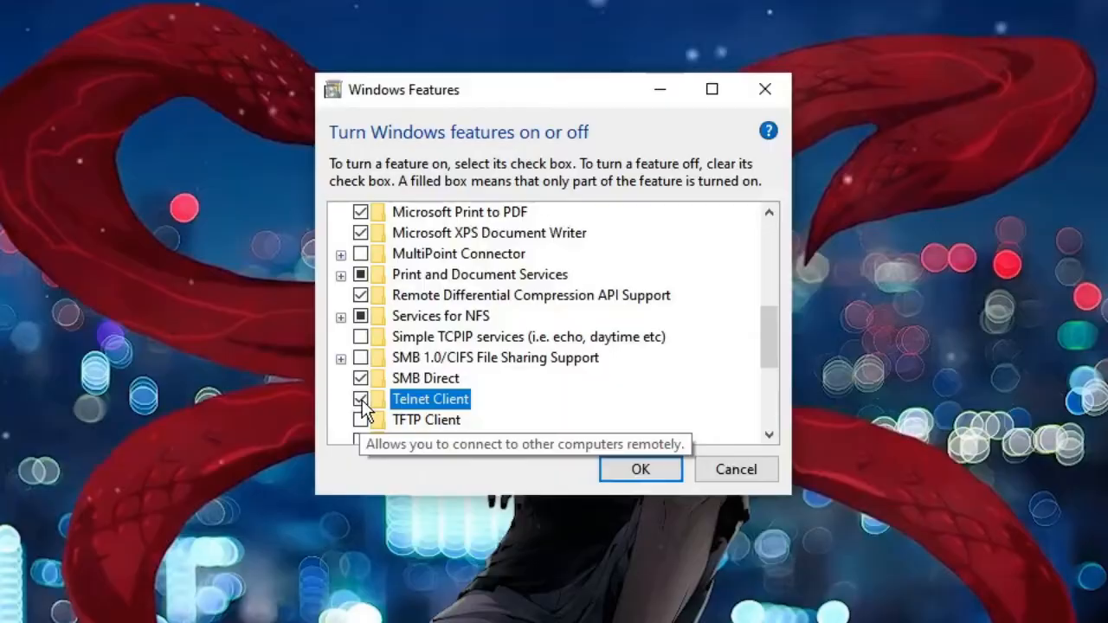
click(360, 398)
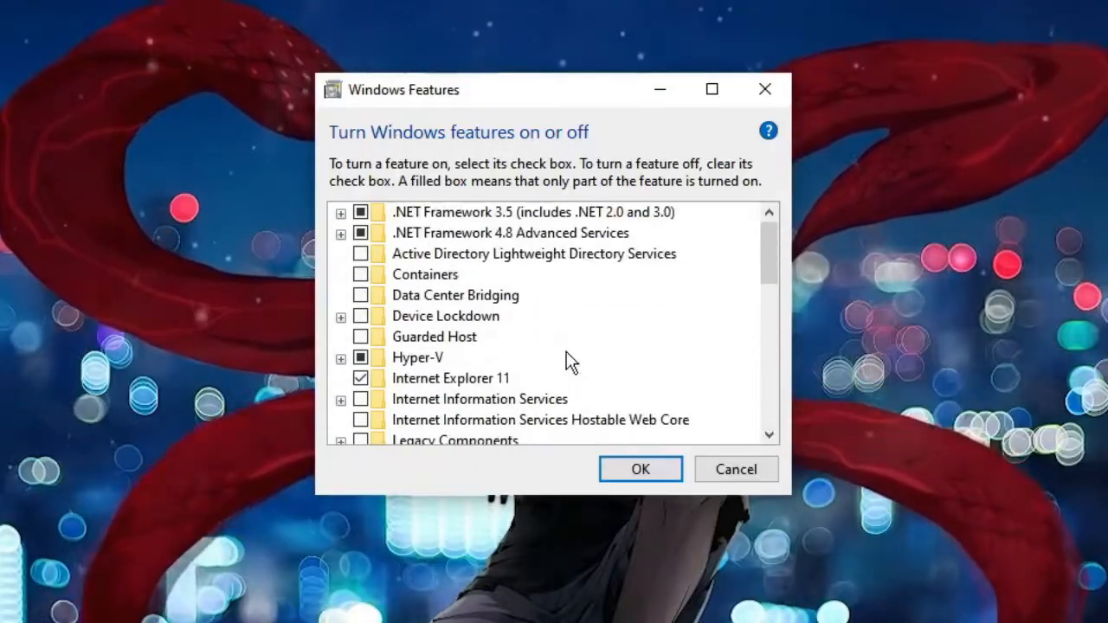
mouse_move(433, 357)
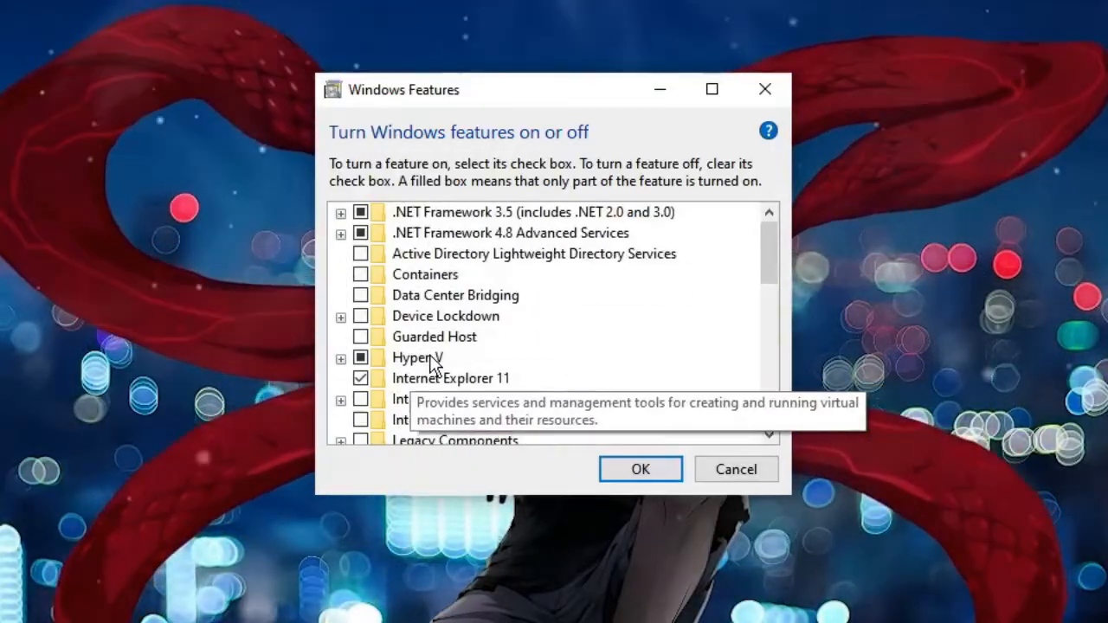
mouse_move(450, 377)
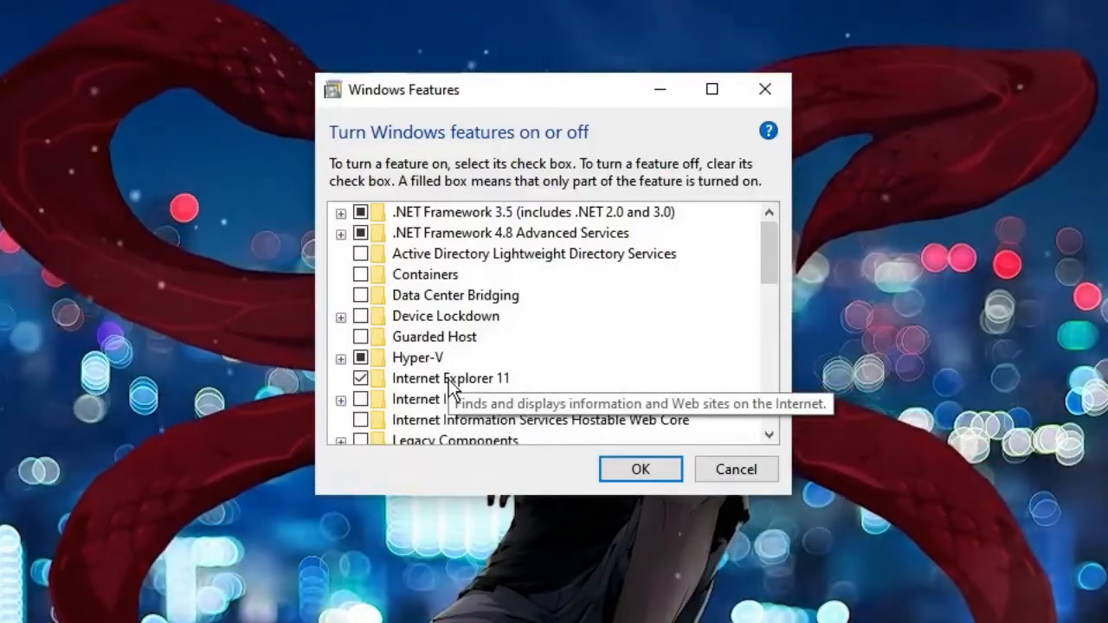
mouse_move(419, 357)
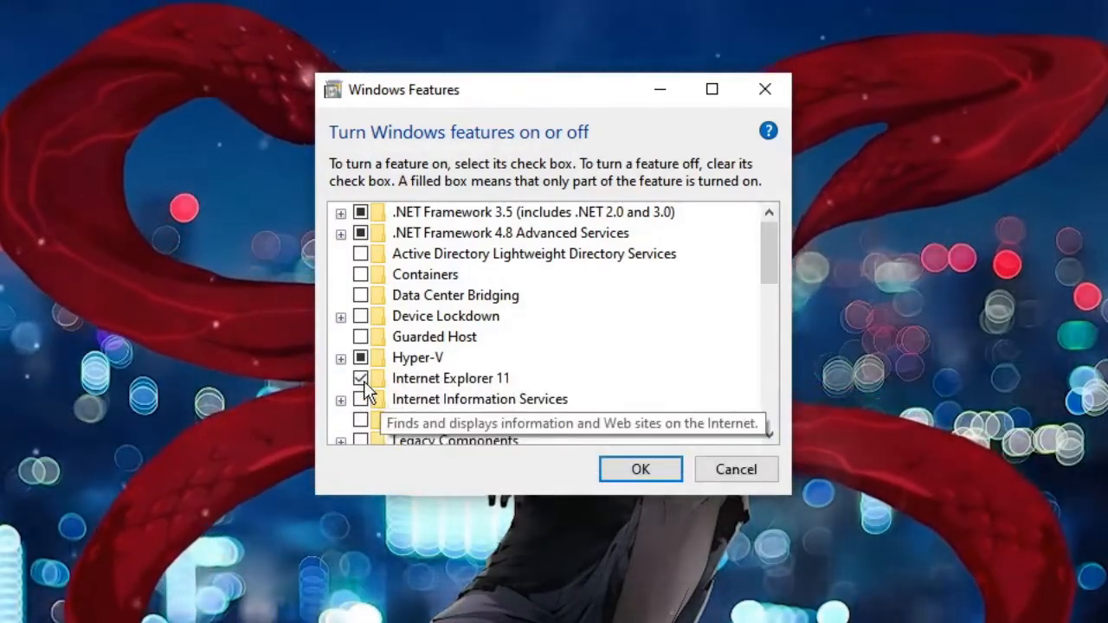
- Untick Internet Explorer 11 and confirm with OK to start applying the change
click(360, 377)
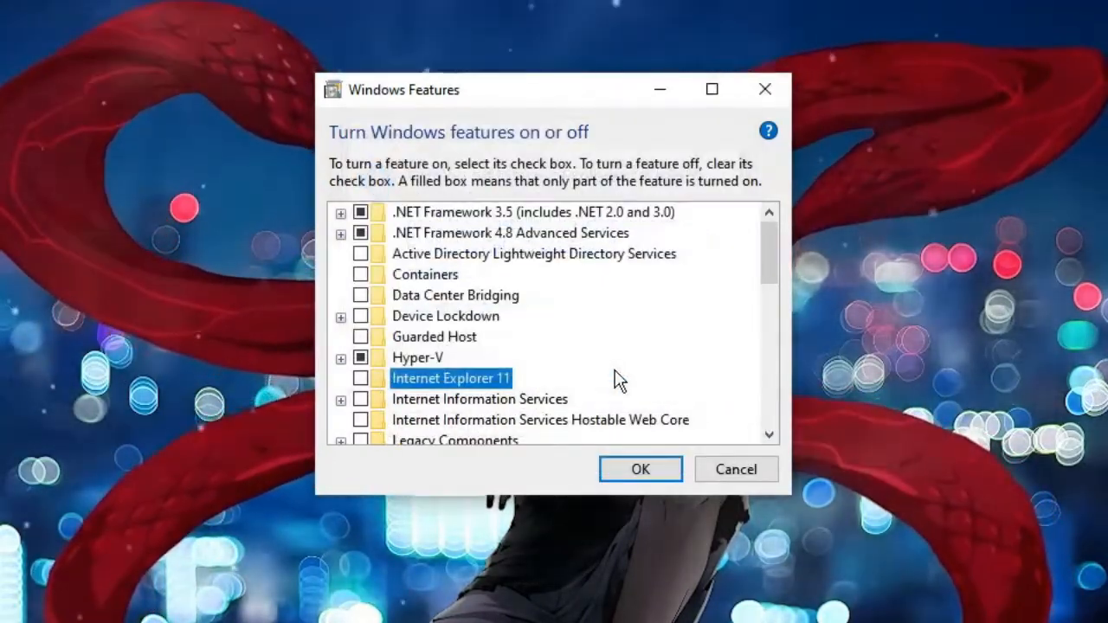
click(641, 467)
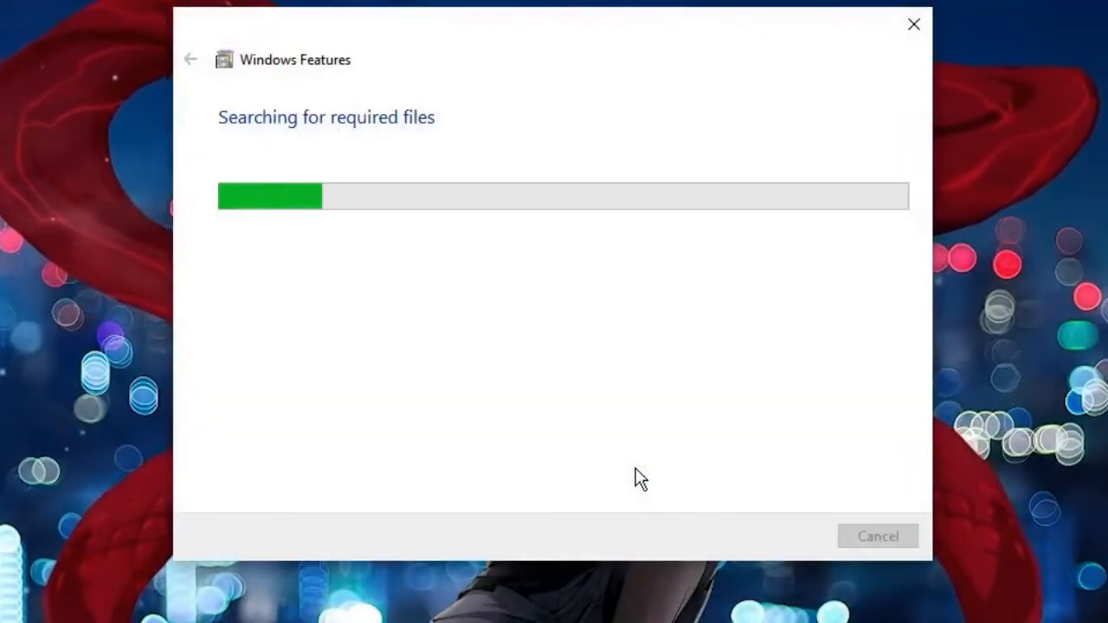